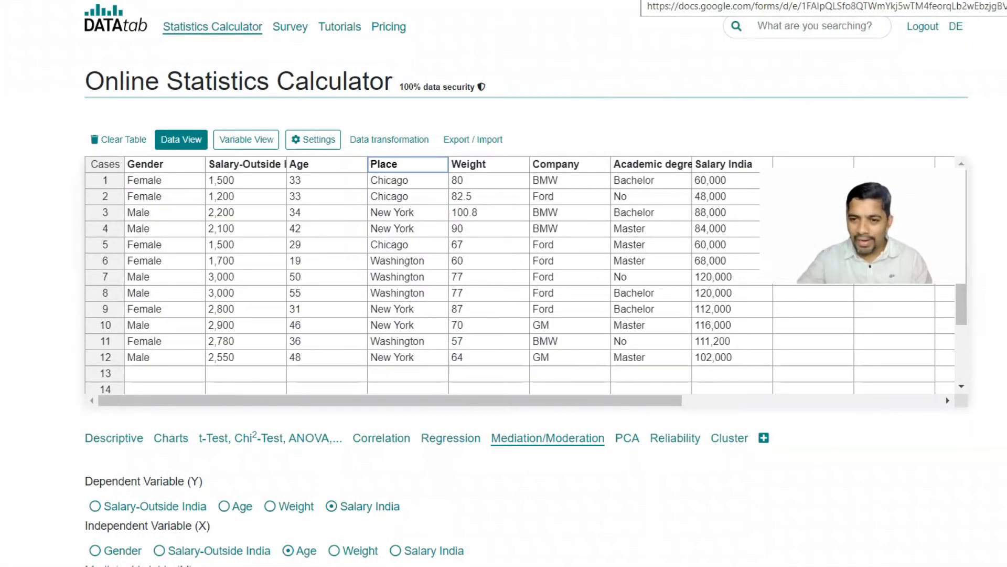
pyautogui.moveTo(547, 447)
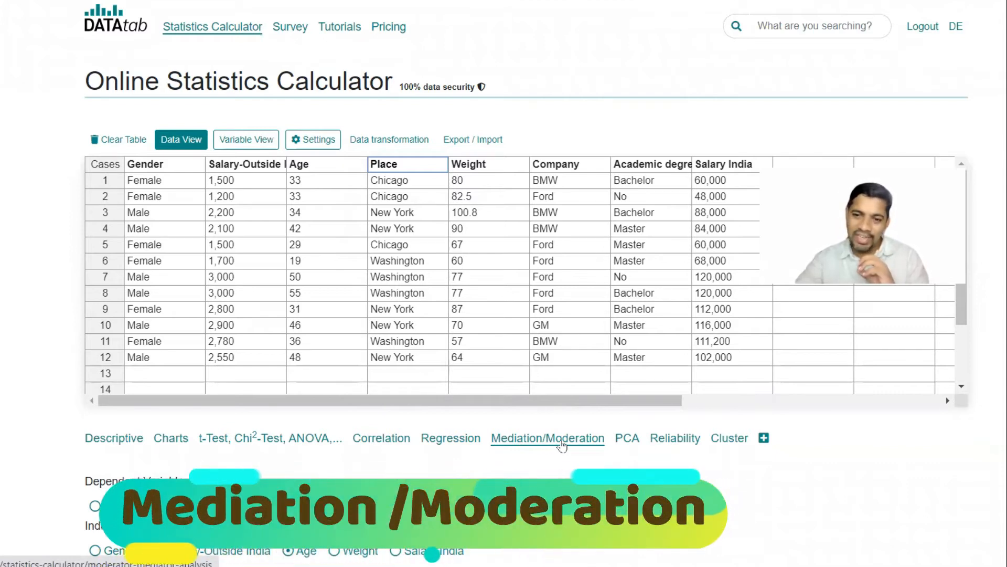
pyautogui.moveTo(536, 405)
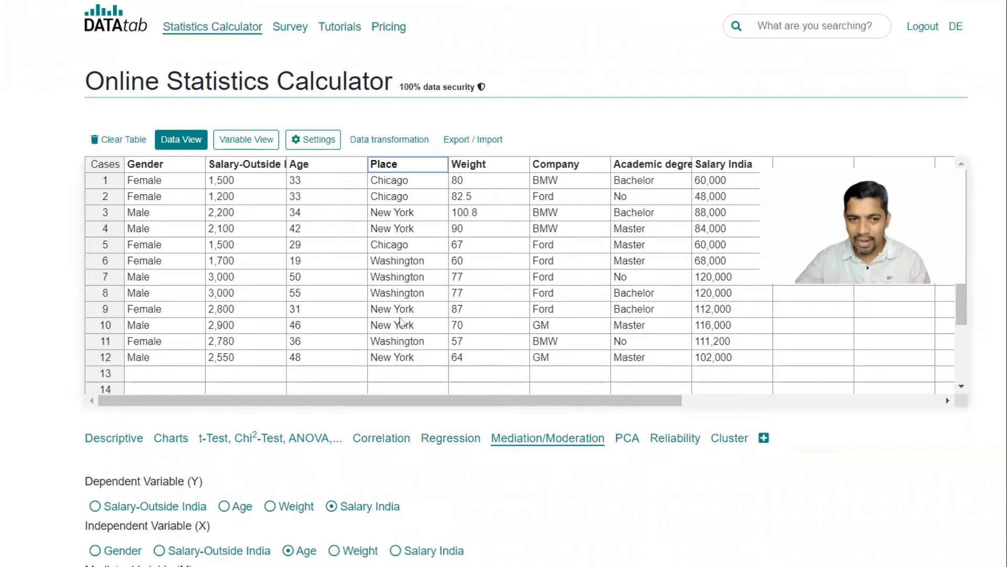
pyautogui.moveTo(683, 293)
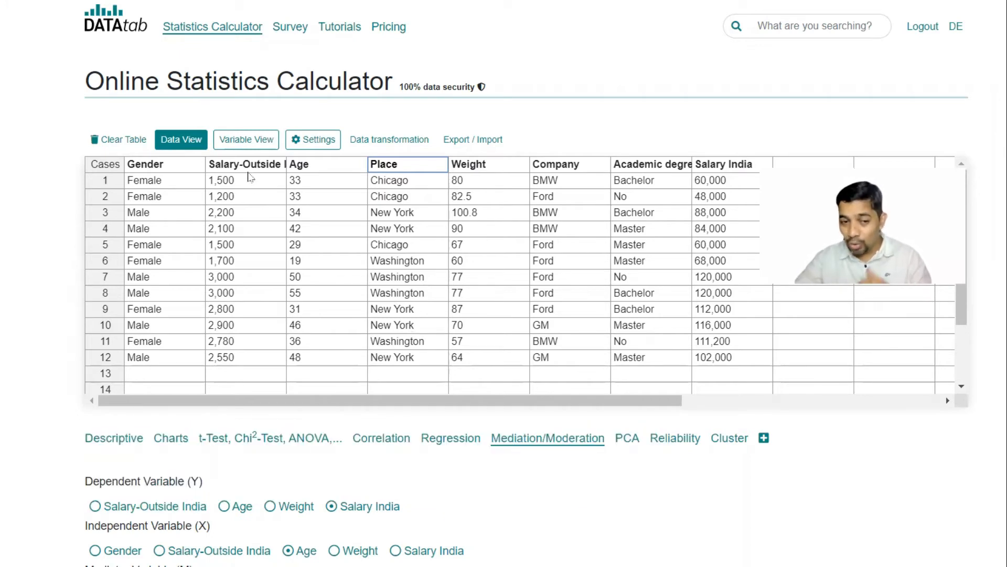
pyautogui.moveTo(243, 188)
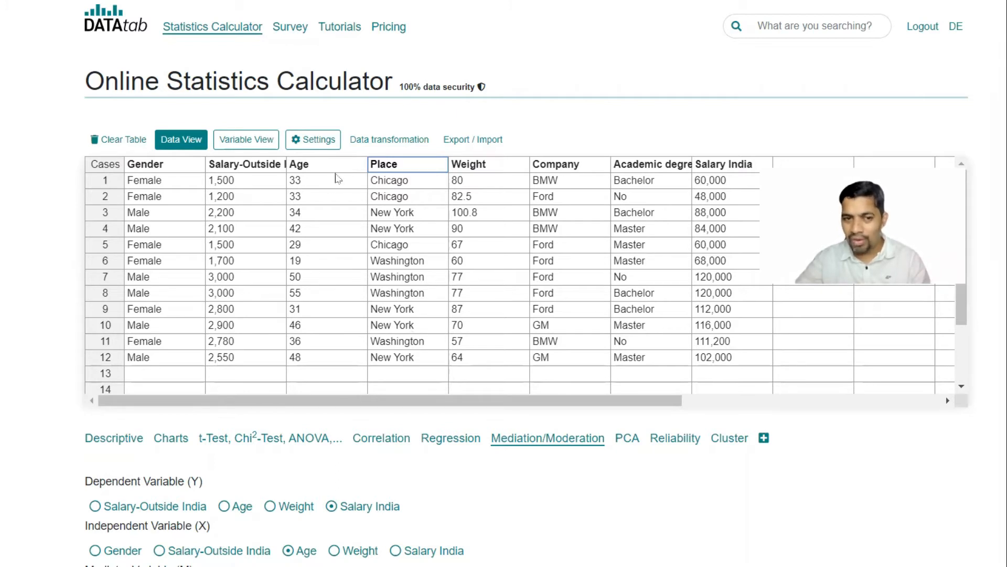
pyautogui.moveTo(320, 195)
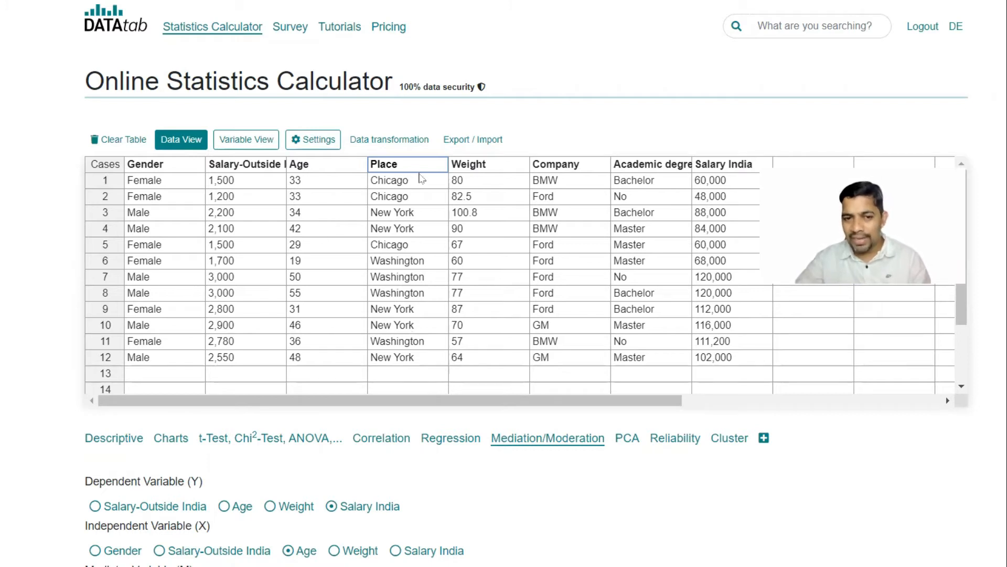
pyautogui.moveTo(416, 216)
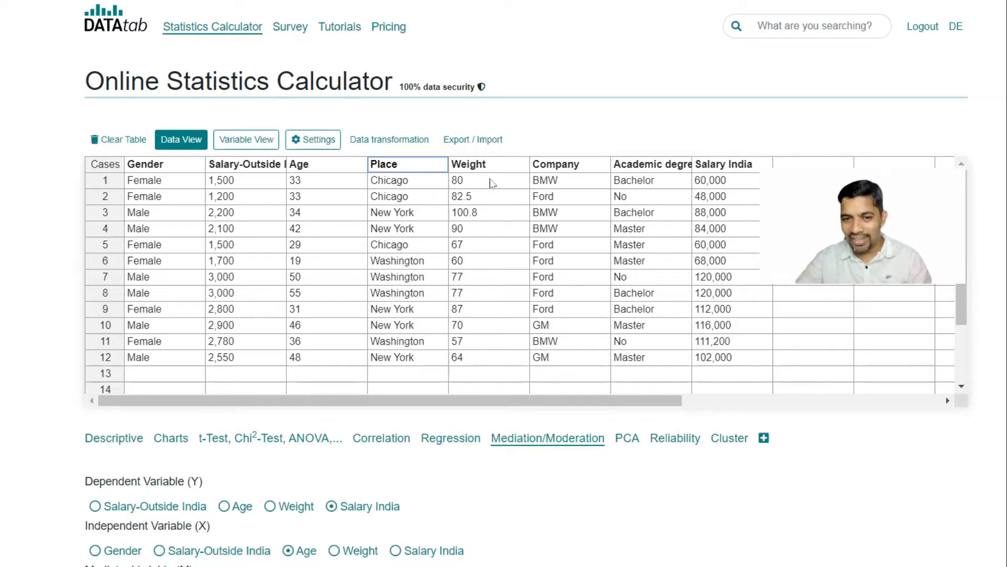
pyautogui.moveTo(571, 184)
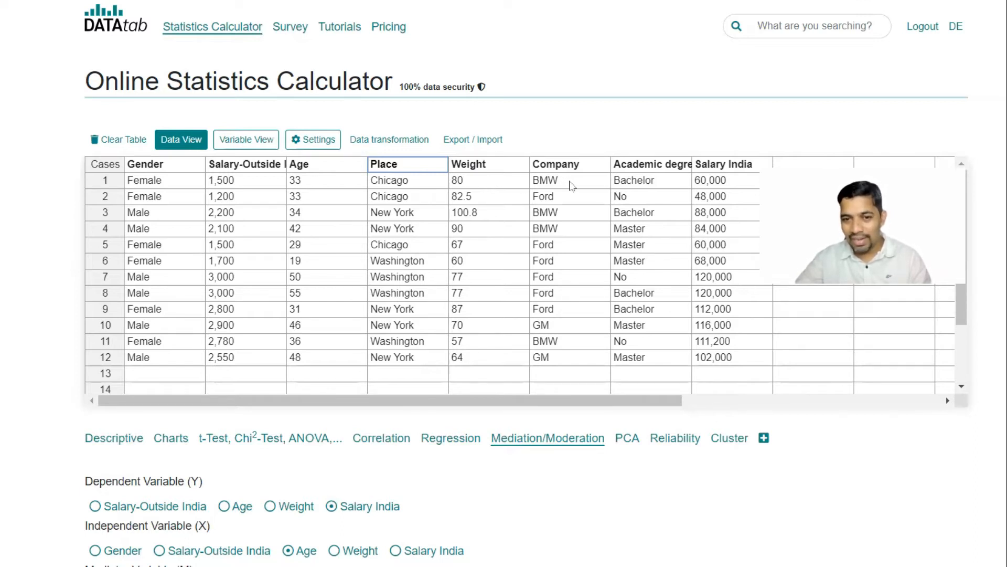
pyautogui.moveTo(585, 239)
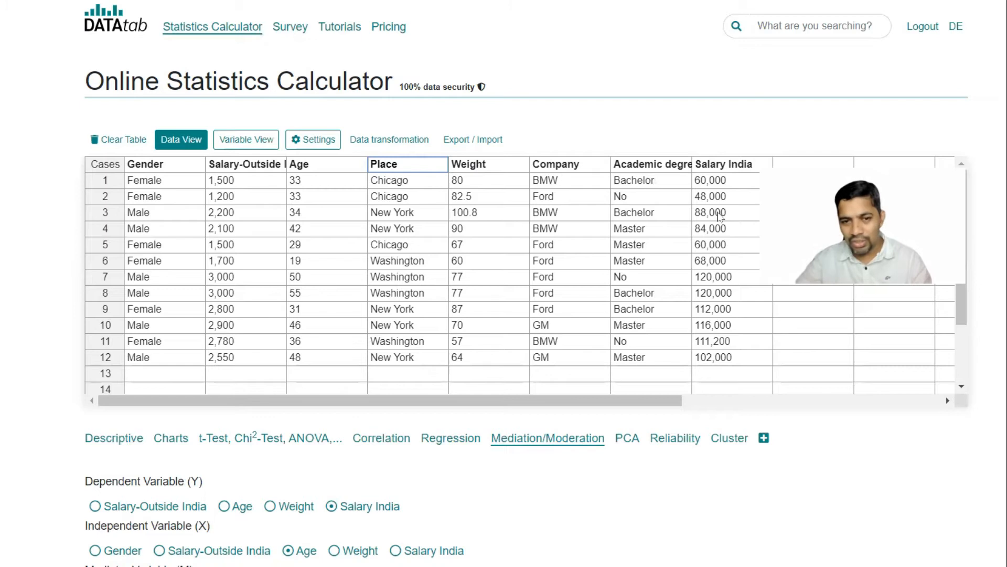
pyautogui.moveTo(248, 196)
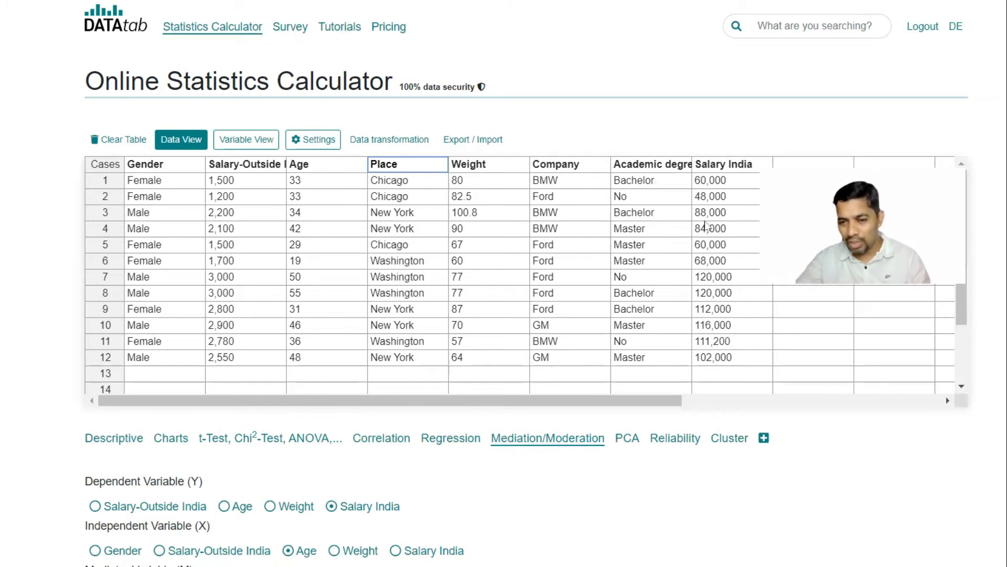
pyautogui.moveTo(757, 305)
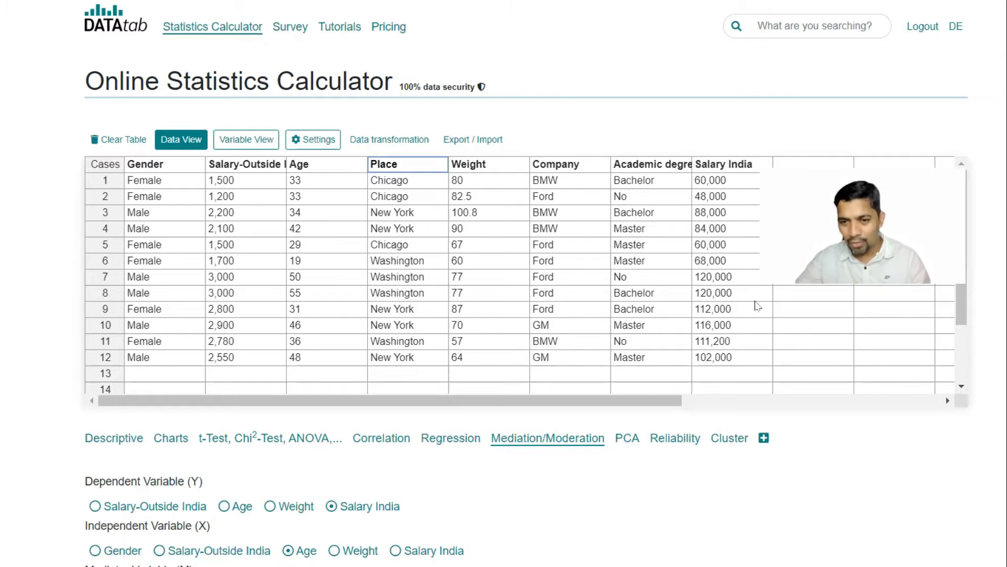
pyautogui.moveTo(733, 215)
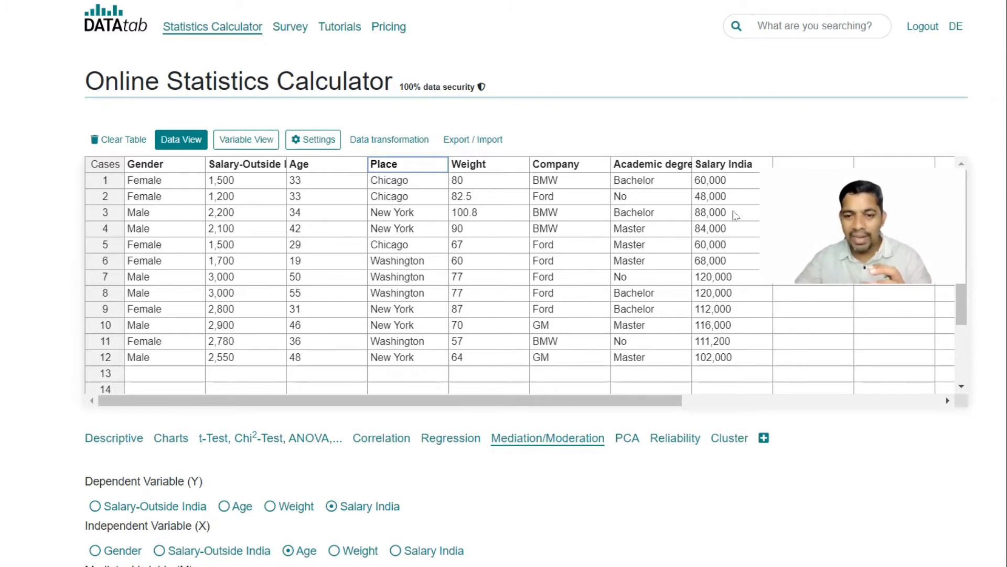
# Scroll past the mediator diagram and effect tables to the how-to Mediator and Moderator diagrams
pyautogui.scroll(-3)
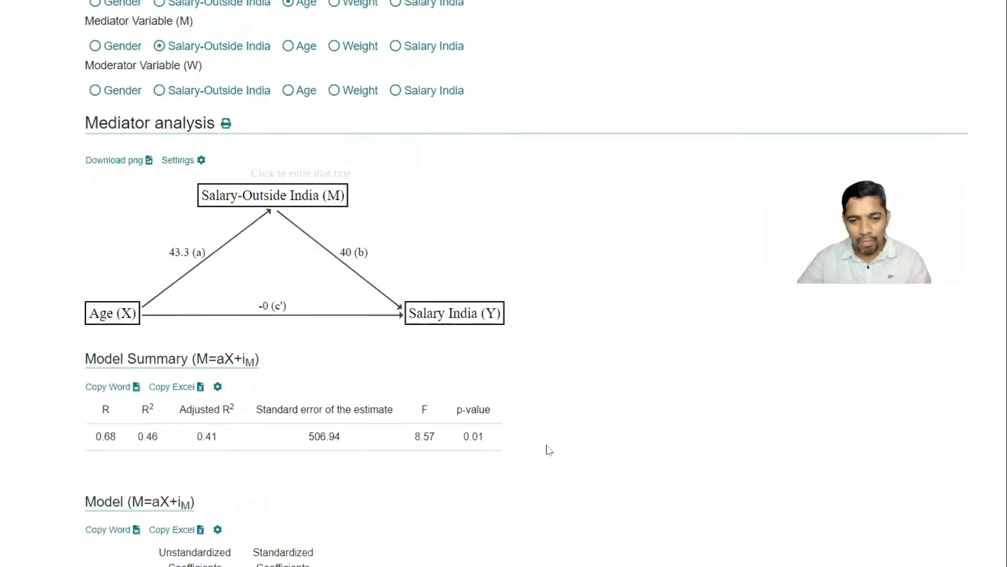
pyautogui.scroll(-3)
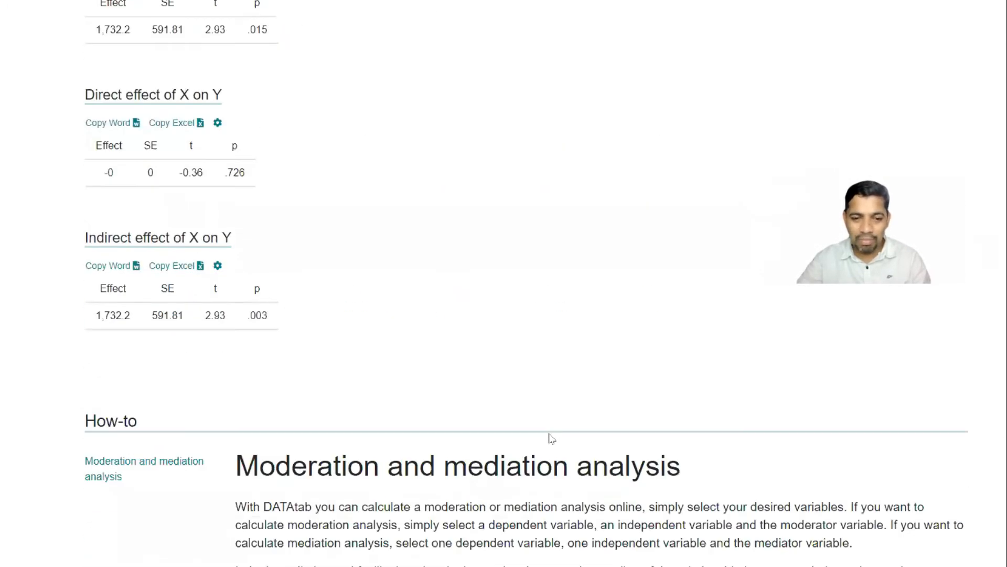
pyautogui.scroll(-3)
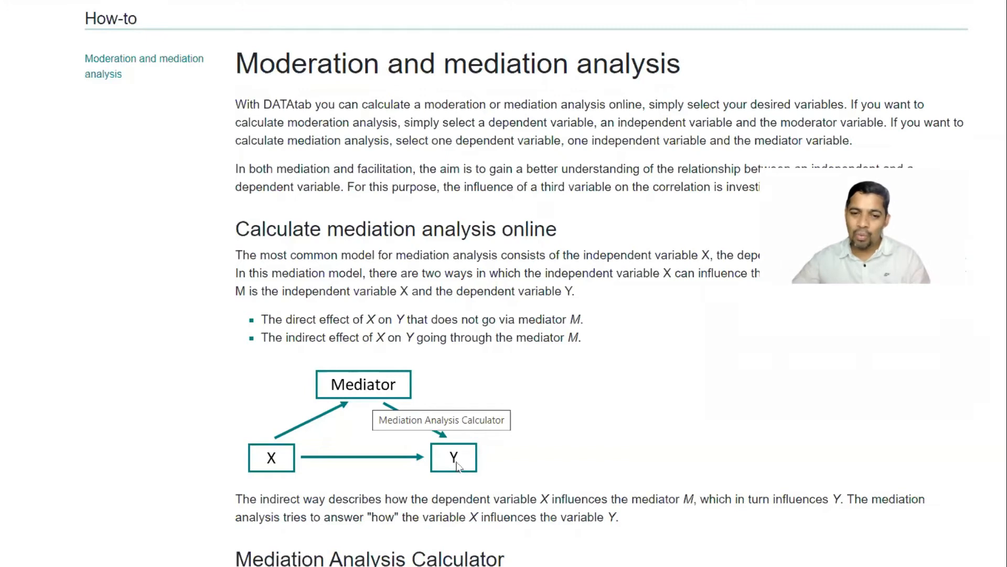
pyautogui.moveTo(349, 460)
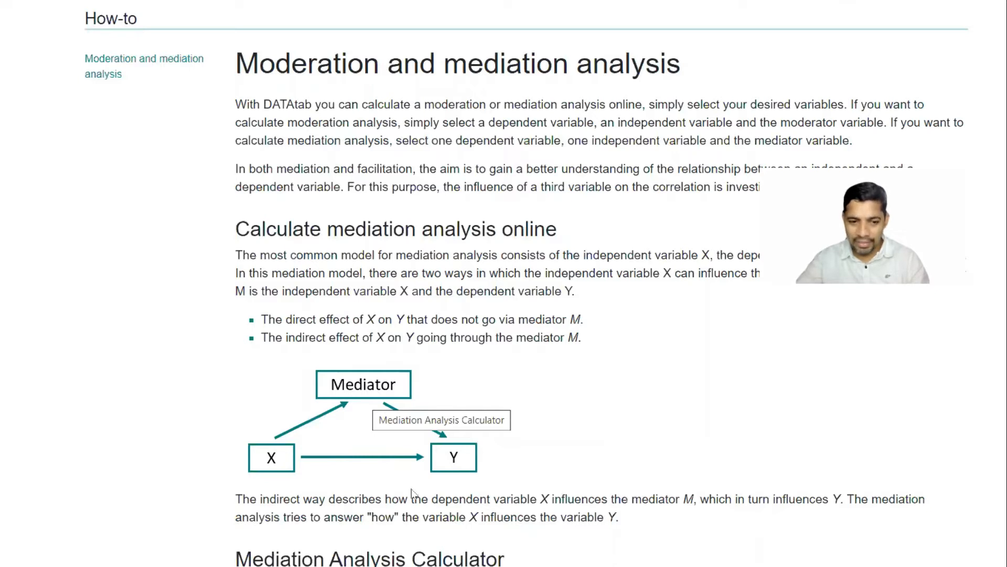
pyautogui.scroll(-3)
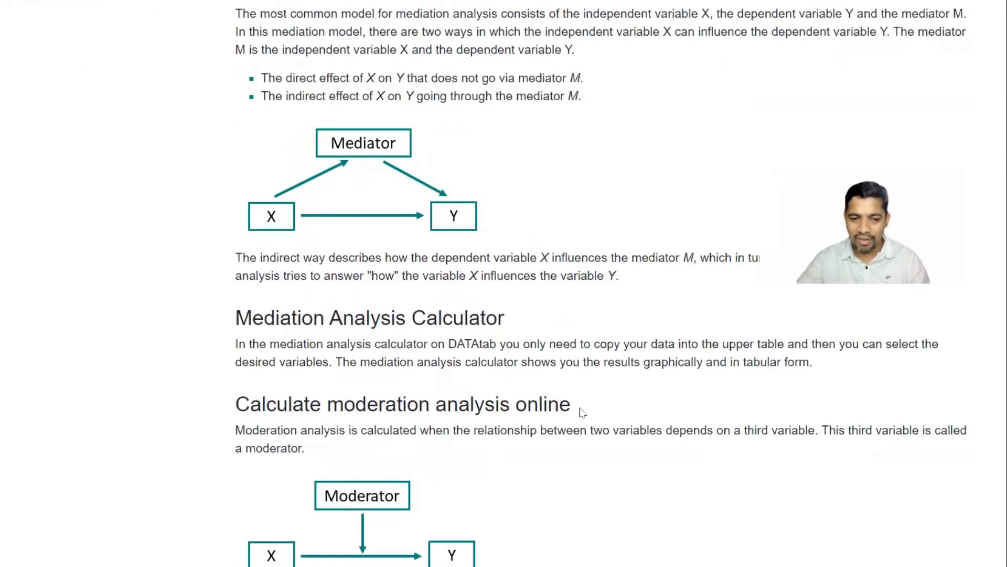
pyautogui.scroll(-3)
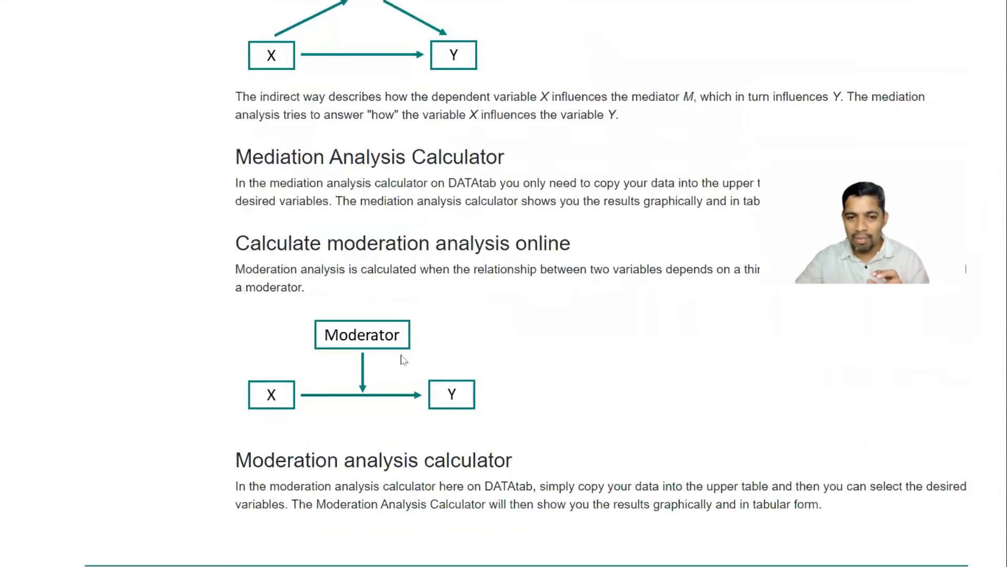
pyautogui.moveTo(385, 353)
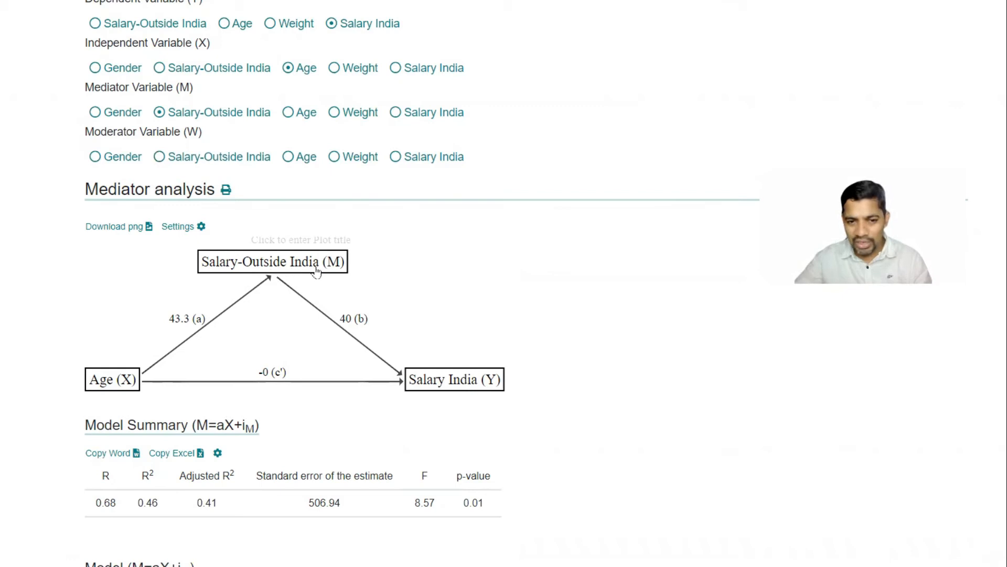
pyautogui.moveTo(125, 391)
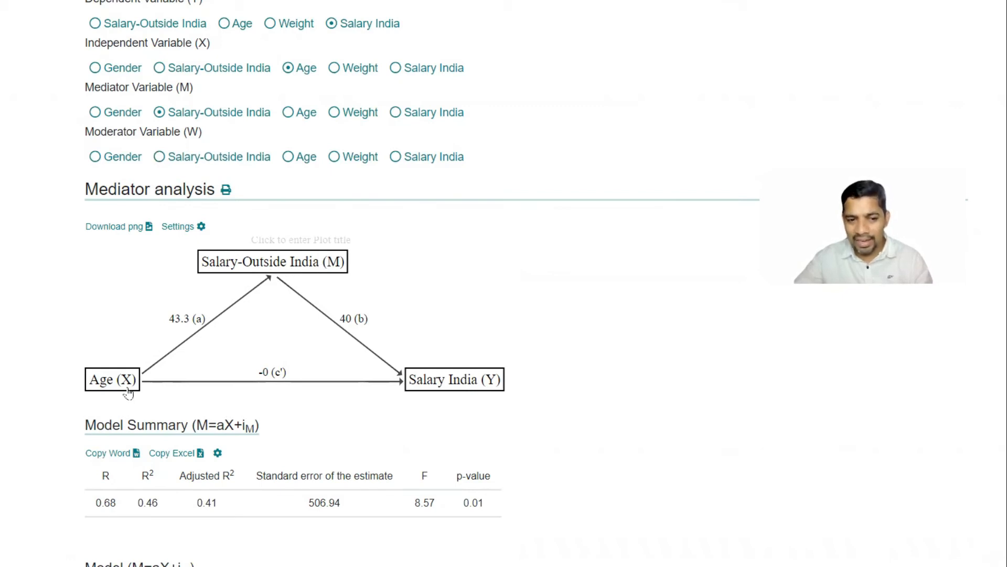
pyautogui.moveTo(344, 212)
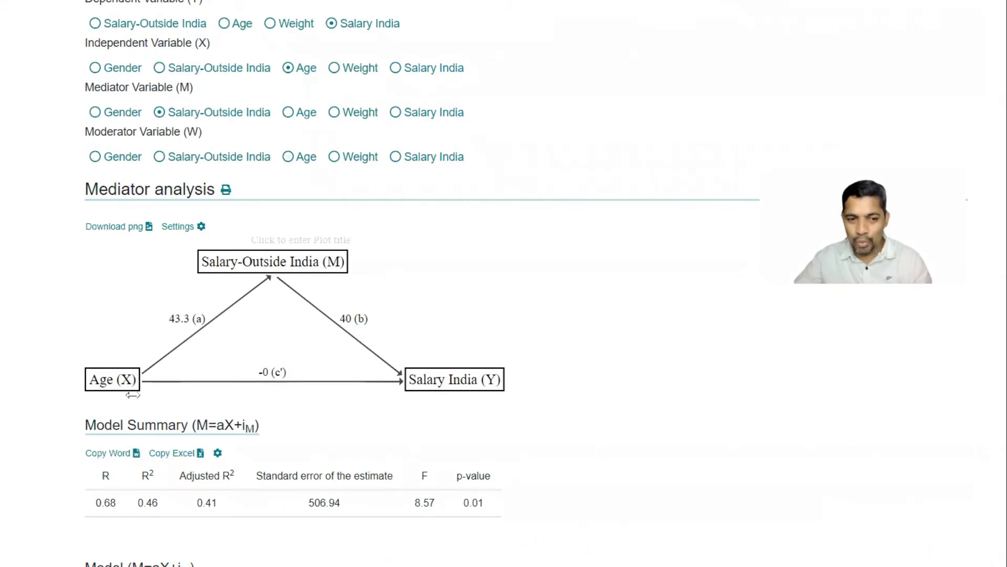
pyautogui.moveTo(442, 392)
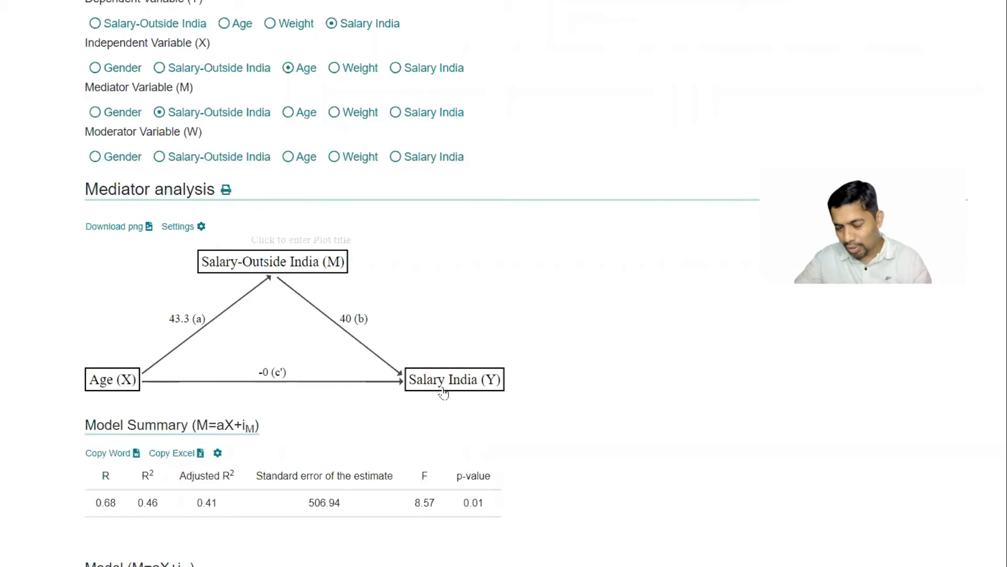
pyautogui.scroll(-3)
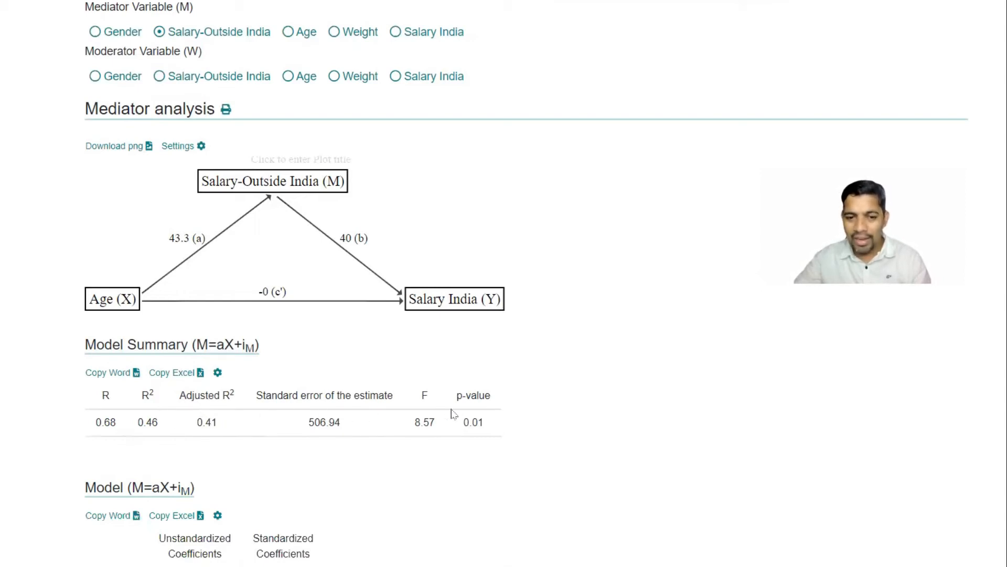
pyautogui.doubleClick(473, 422)
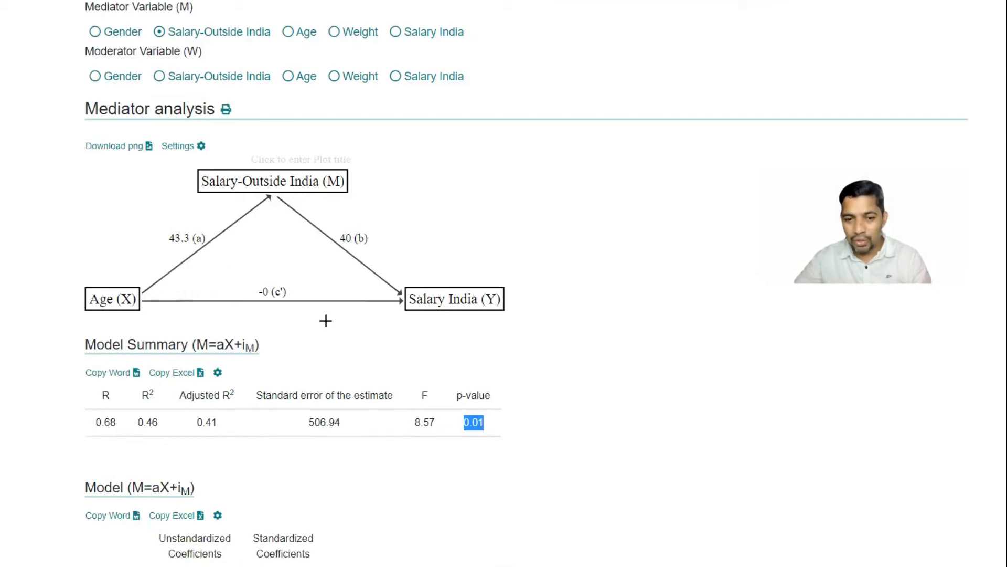
pyautogui.scroll(-3)
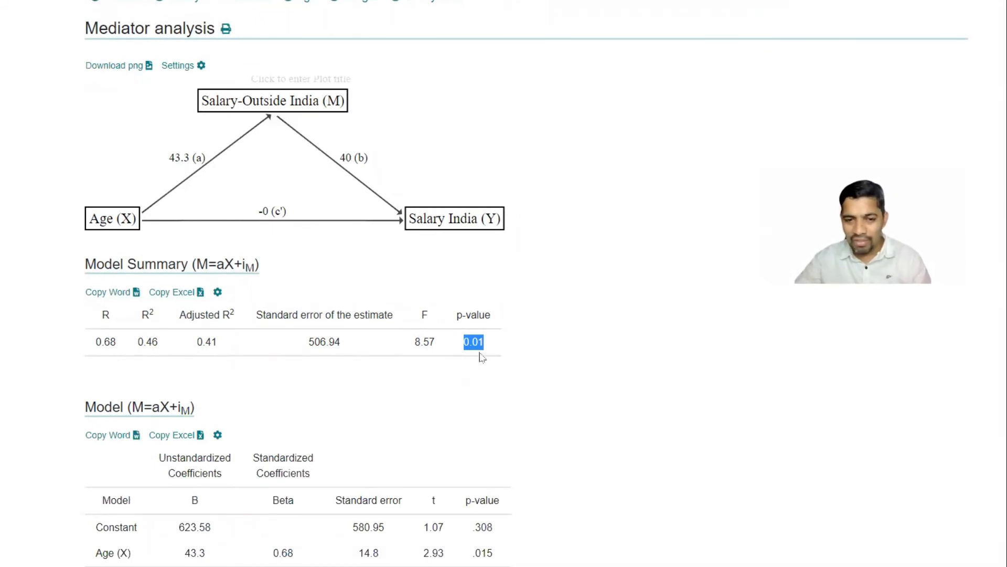
pyautogui.scroll(-3)
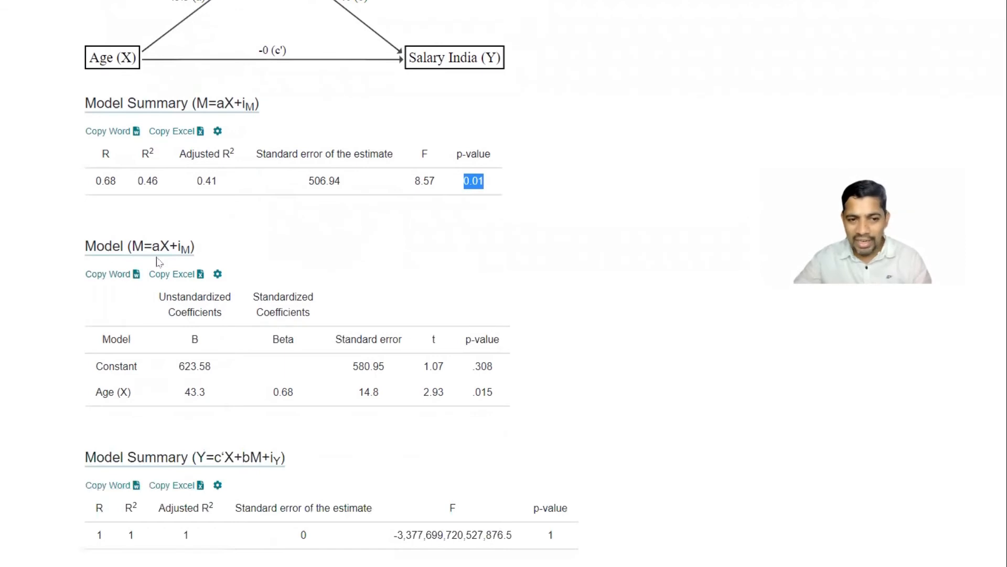
pyautogui.scroll(-3)
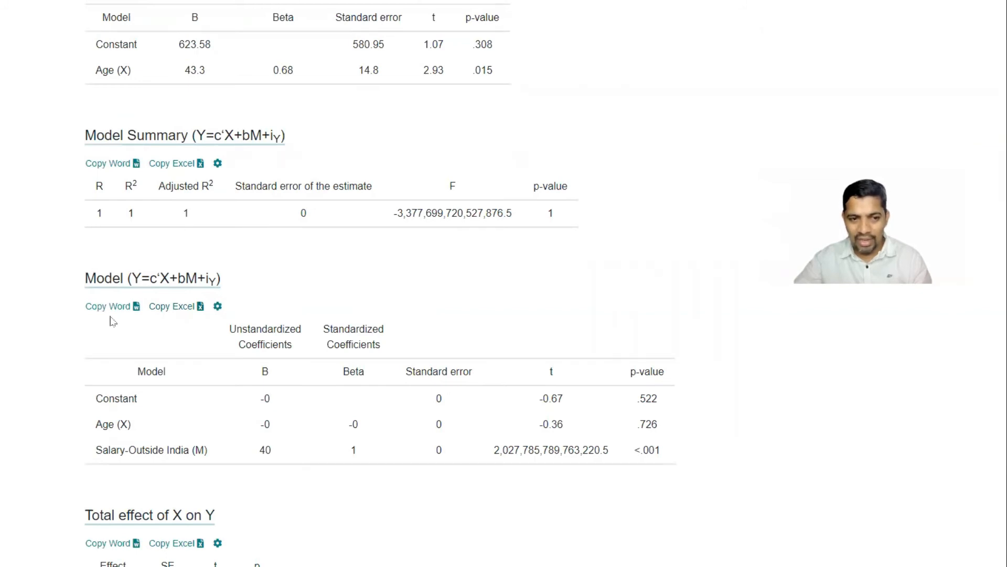
pyautogui.scroll(-3)
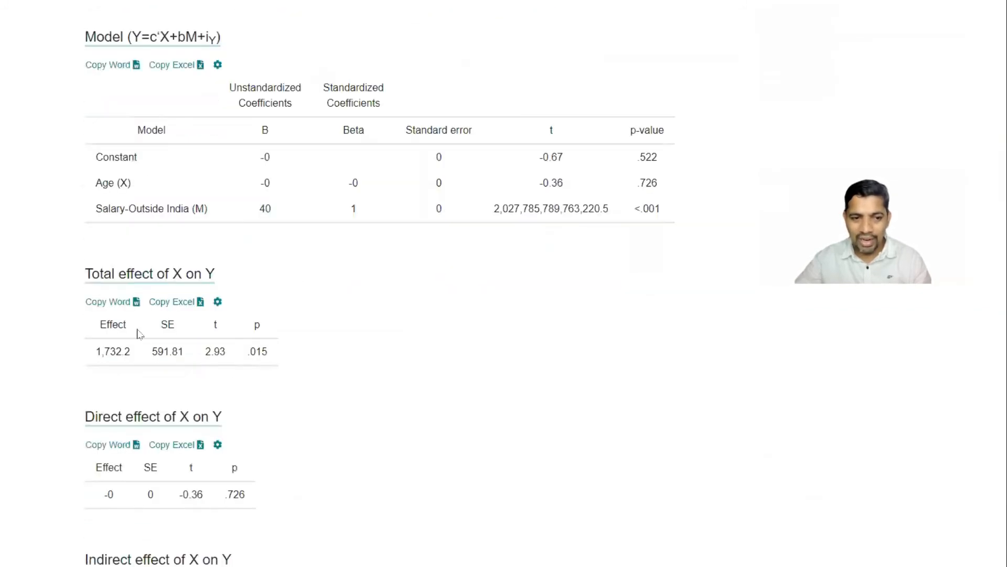
pyautogui.scroll(-3)
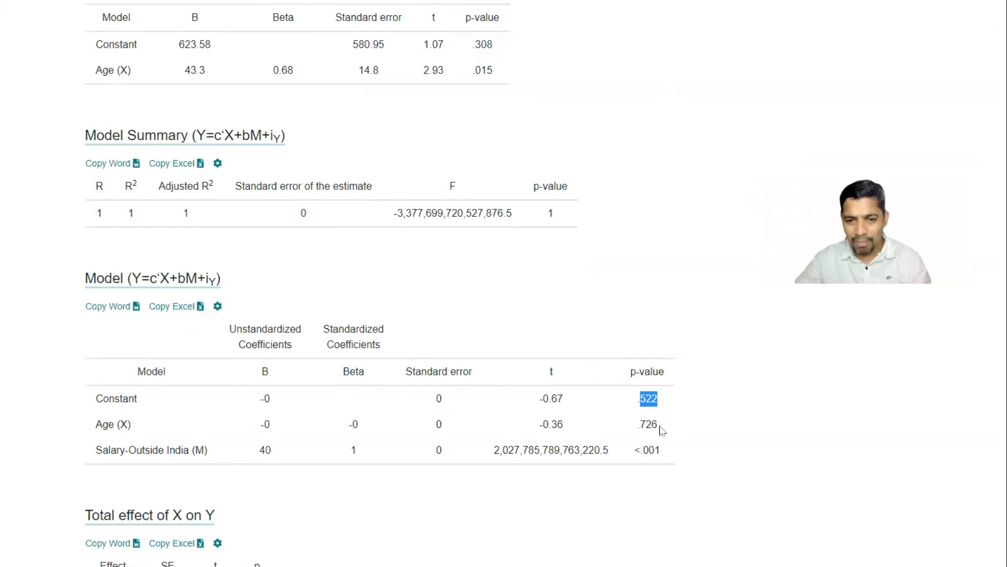
pyautogui.moveTo(356, 415)
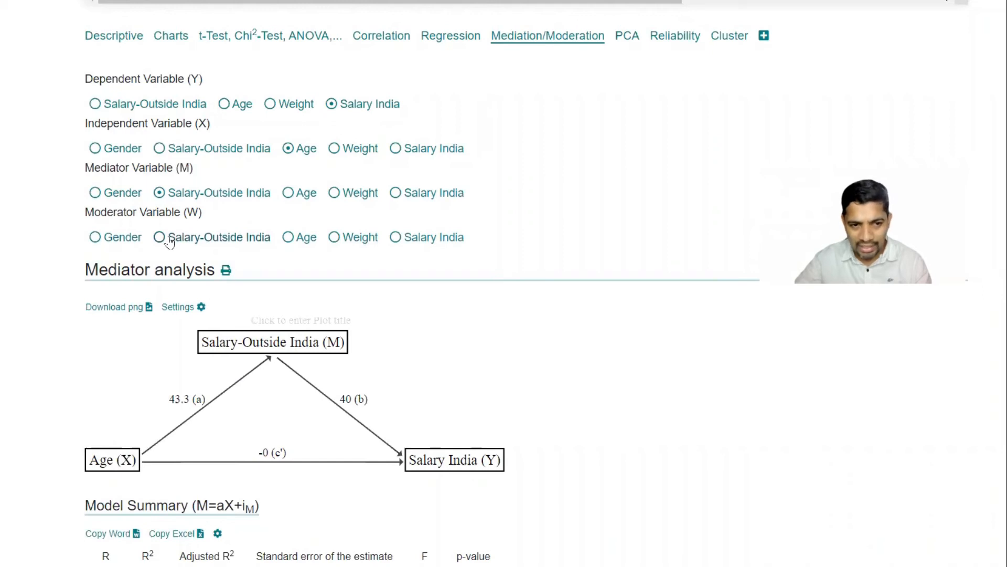
# Set Salary-Outside India as moderator (W) and view the resulting Model Summary
pyautogui.click(159, 236)
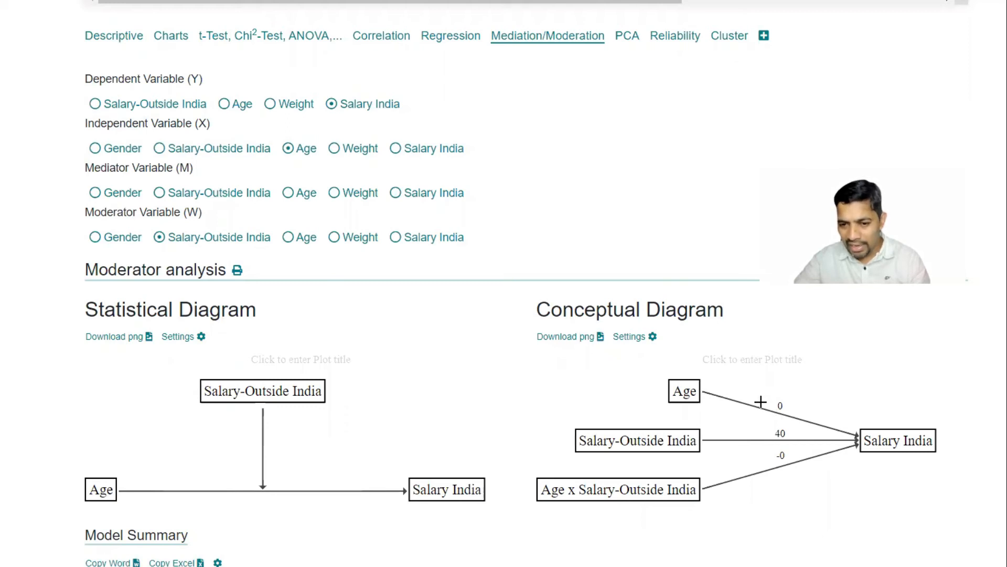
pyautogui.moveTo(711, 444)
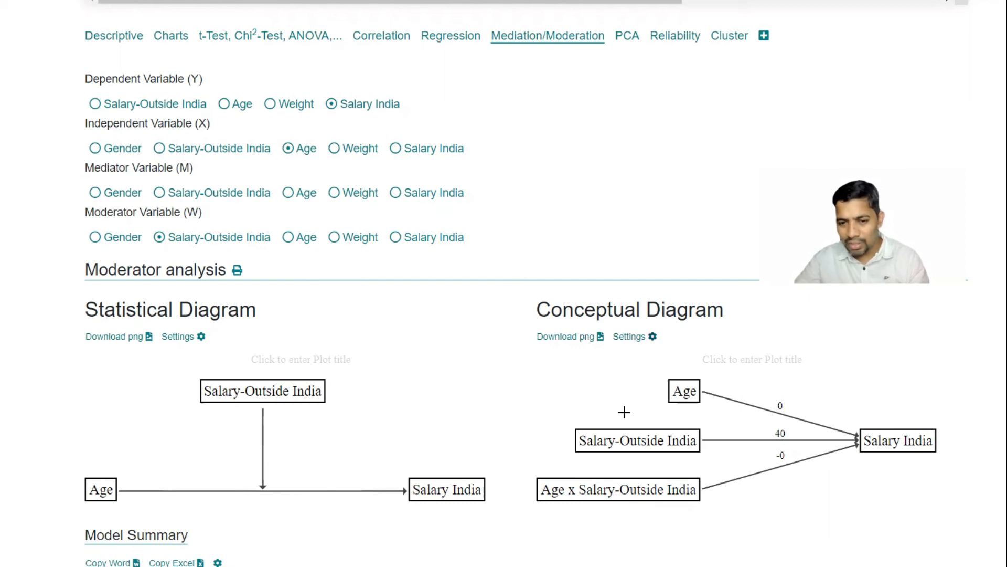
pyautogui.moveTo(565, 504)
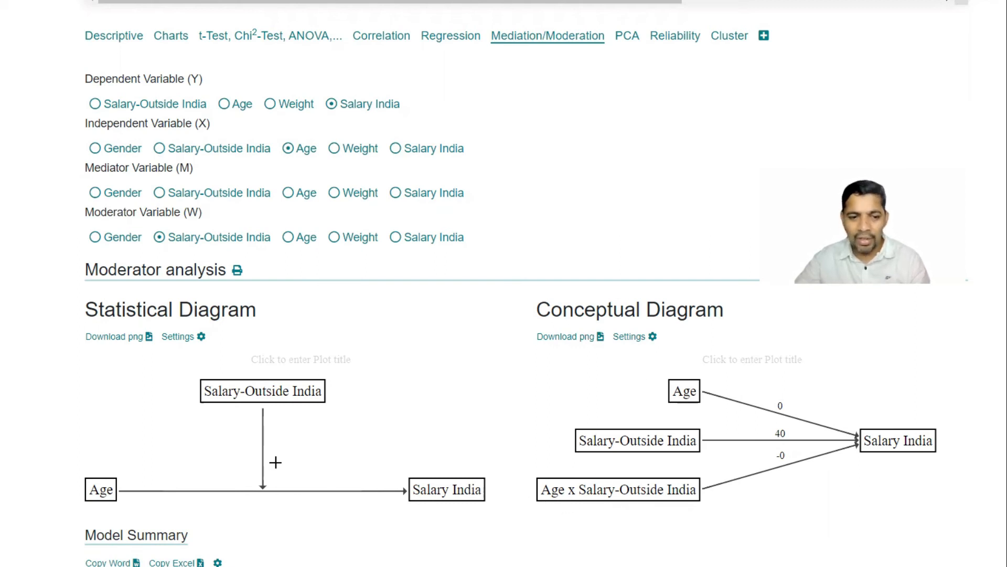
pyautogui.scroll(-3)
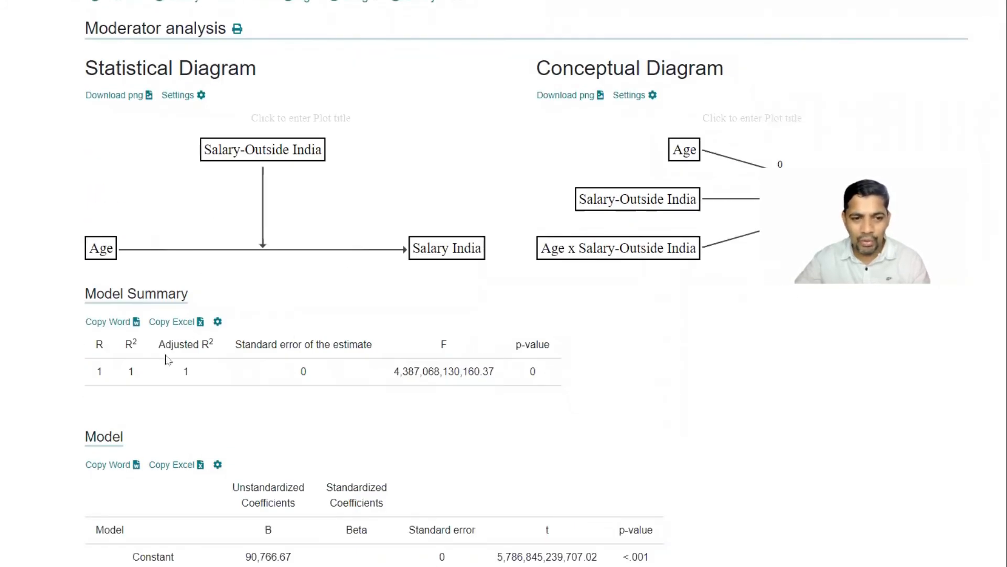
pyautogui.moveTo(144, 384)
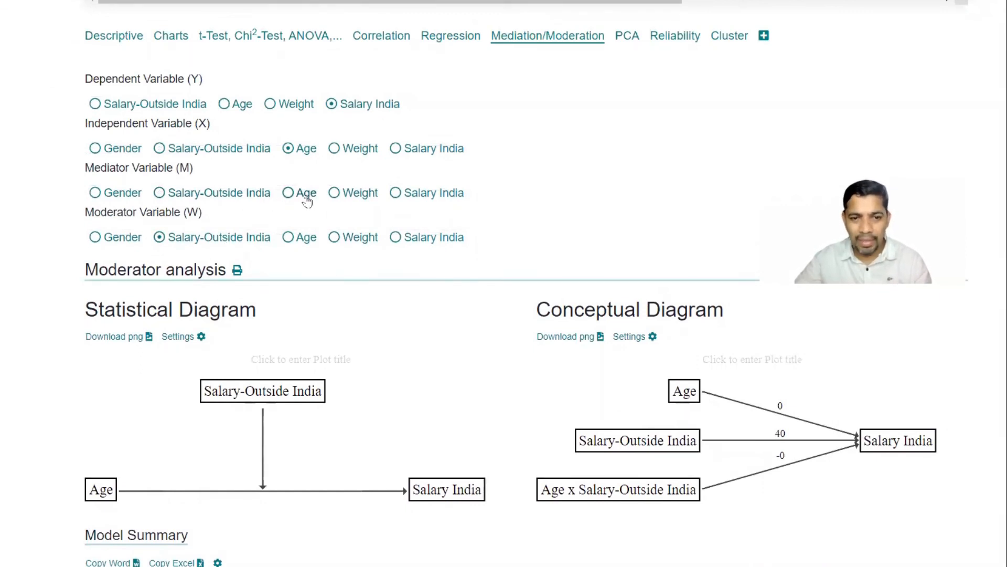
# Try Age as mediator and Weight as moderator, highlighting the R² of 0.48
pyautogui.click(287, 193)
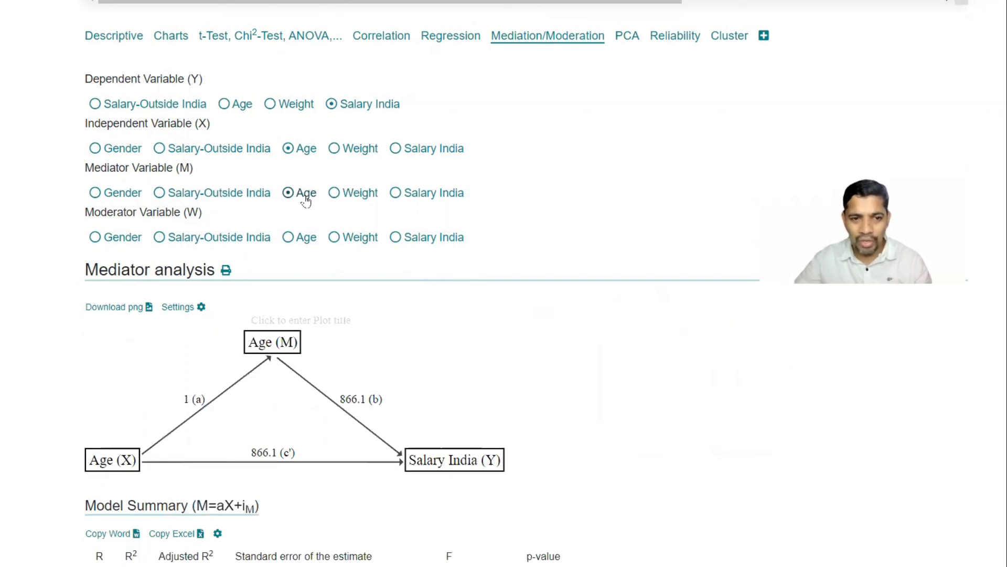
pyautogui.moveTo(269, 227)
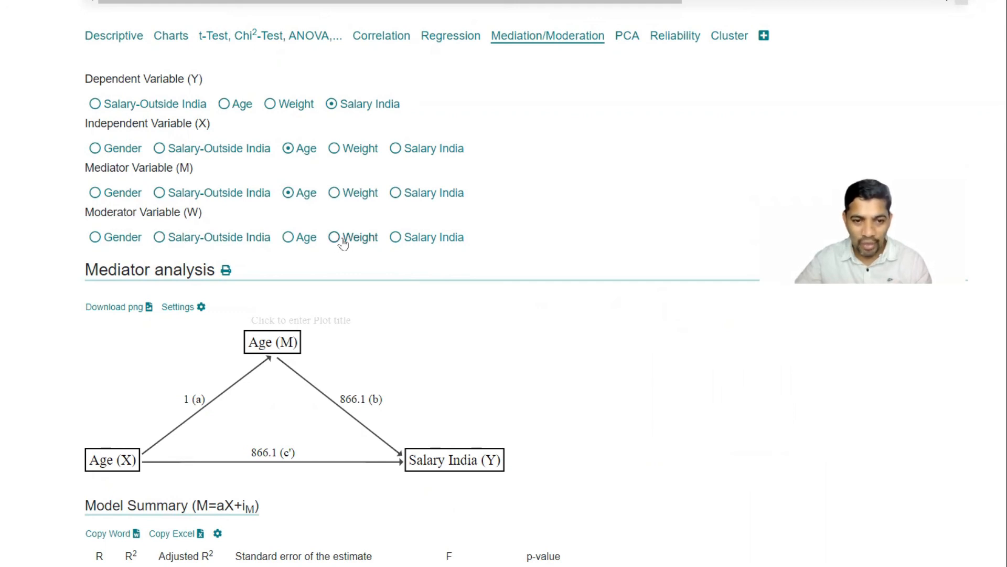
pyautogui.click(333, 237)
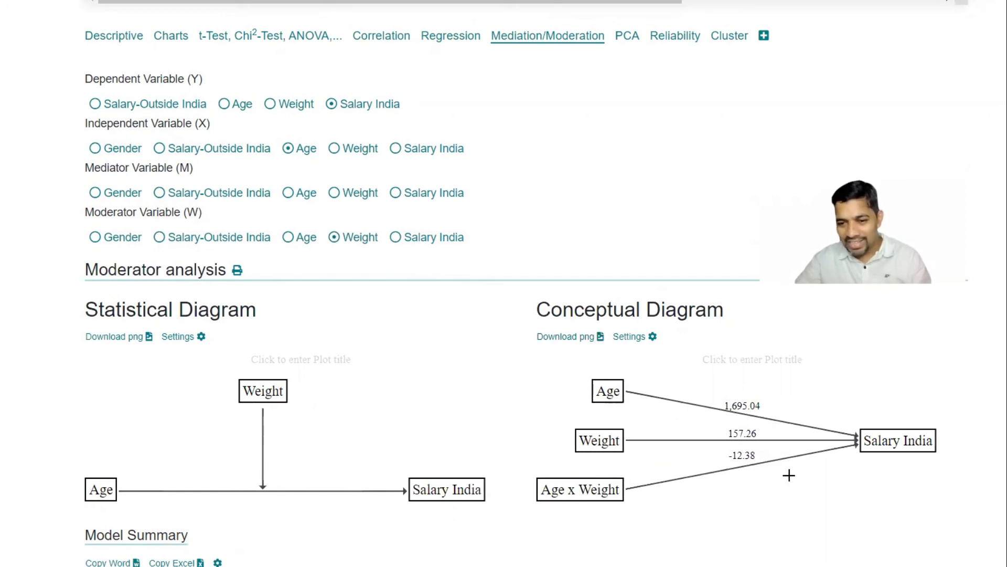
pyautogui.scroll(-3)
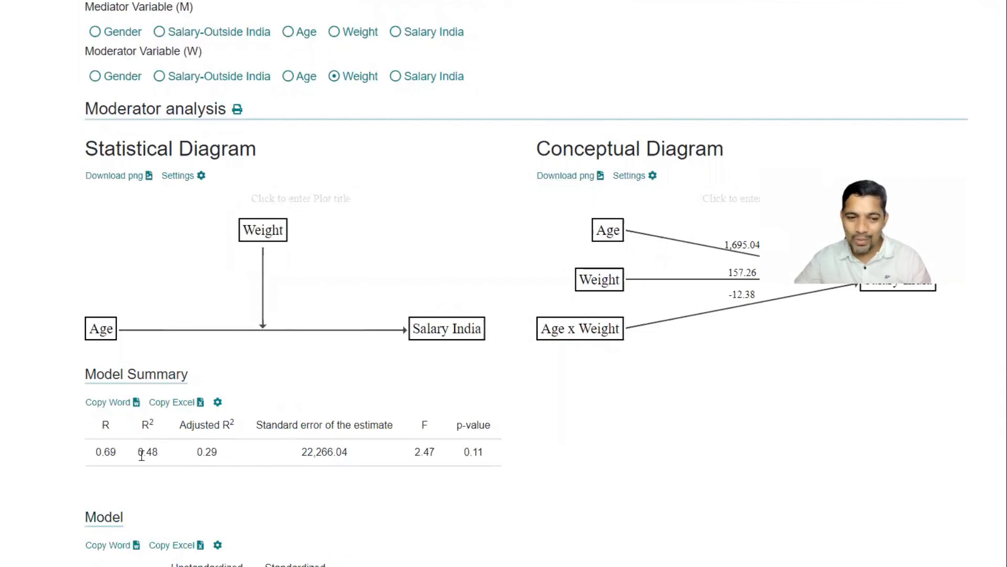
pyautogui.doubleClick(147, 451)
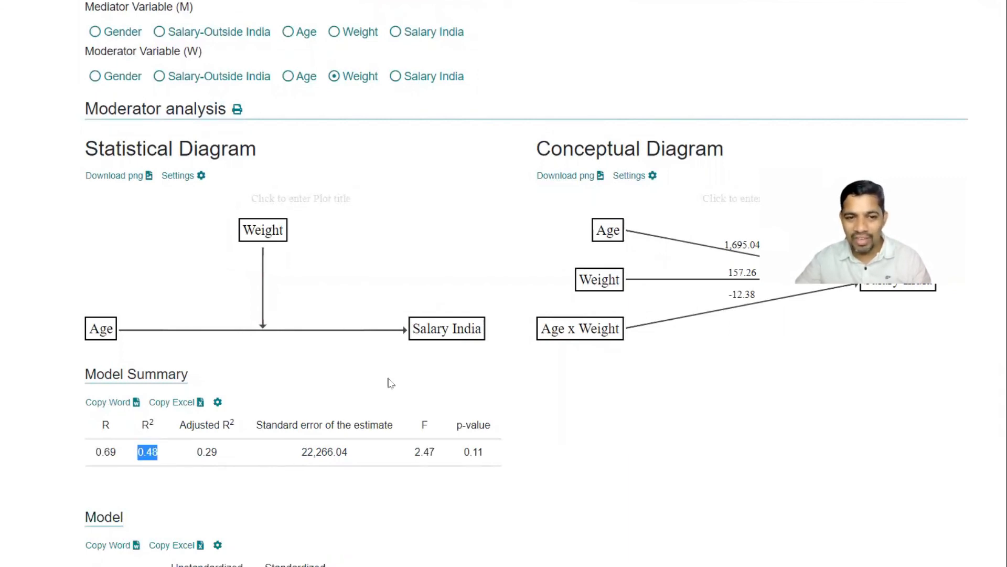
pyautogui.scroll(-3)
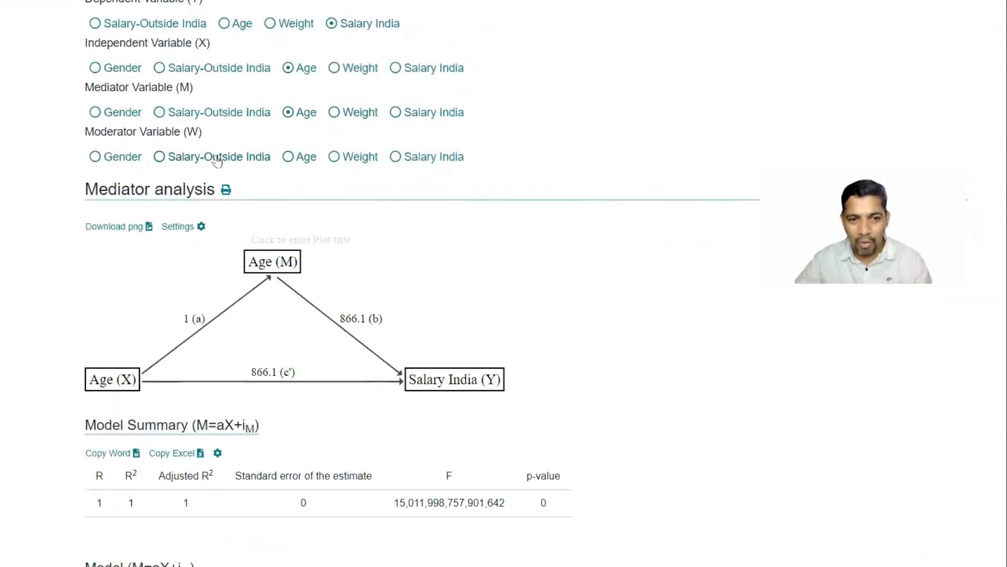
# Restore Salary-Outside India as moderator and view the updated summary
pyautogui.click(158, 156)
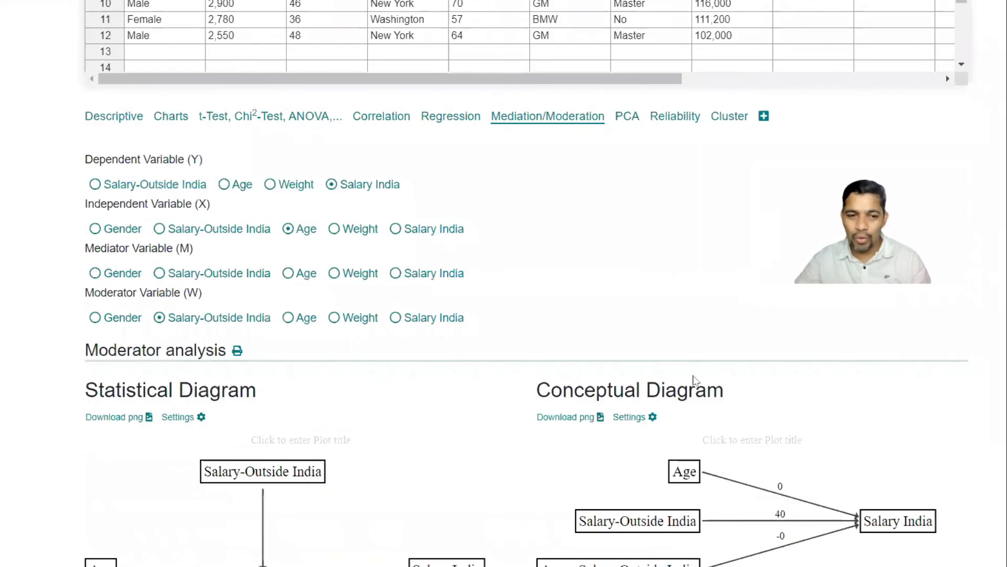
pyautogui.scroll(-3)
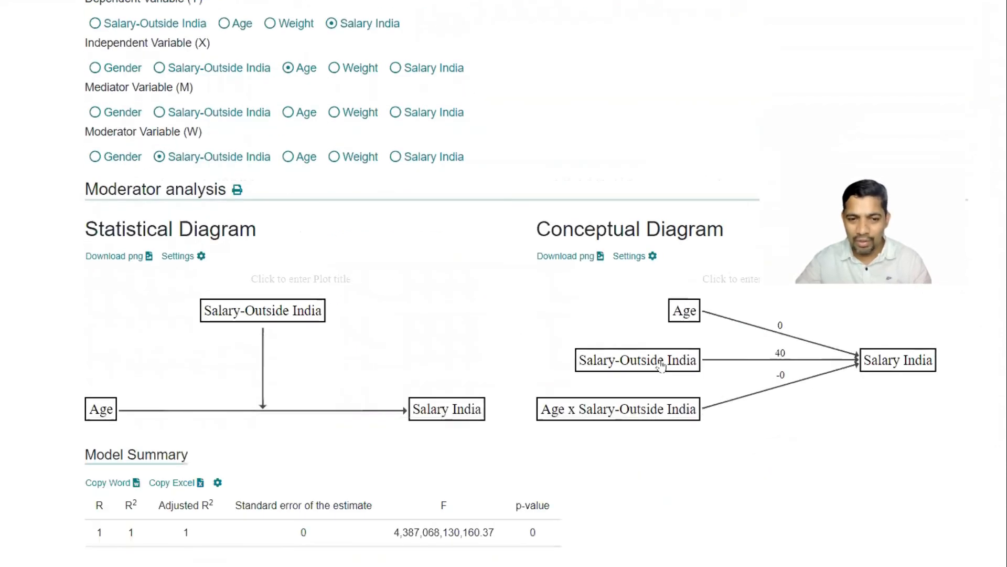